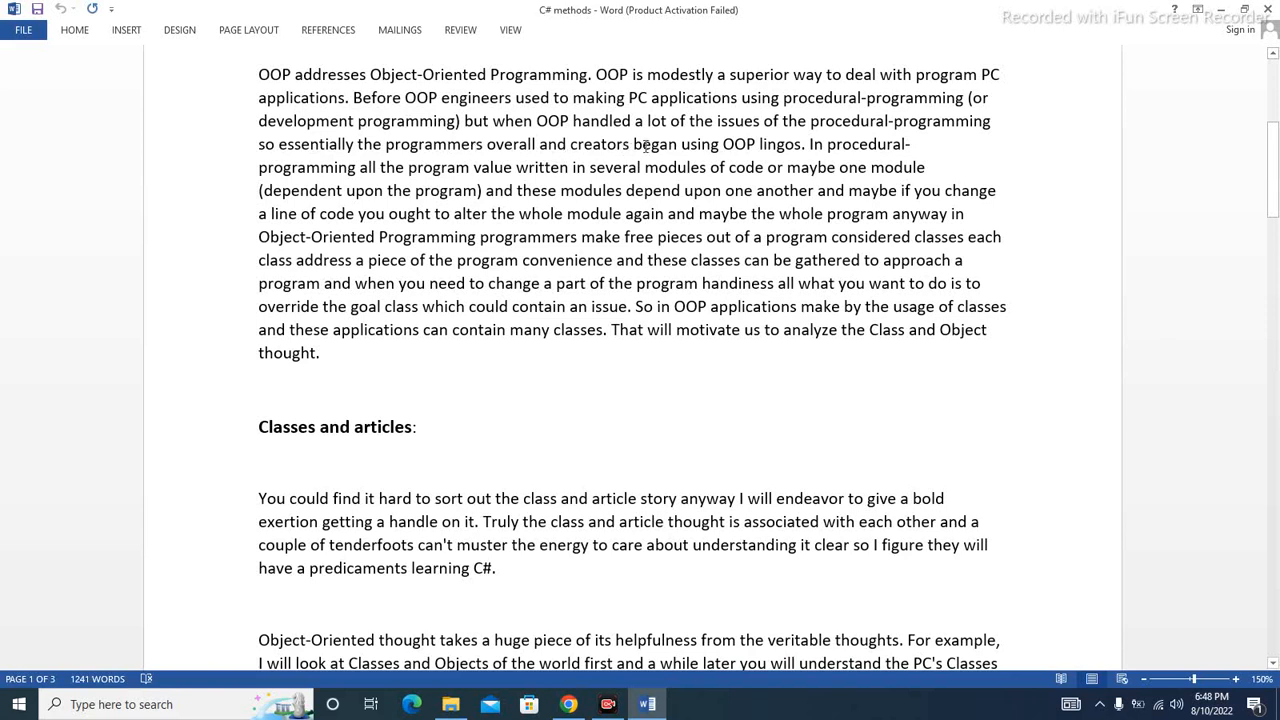
mouse_move(734, 150)
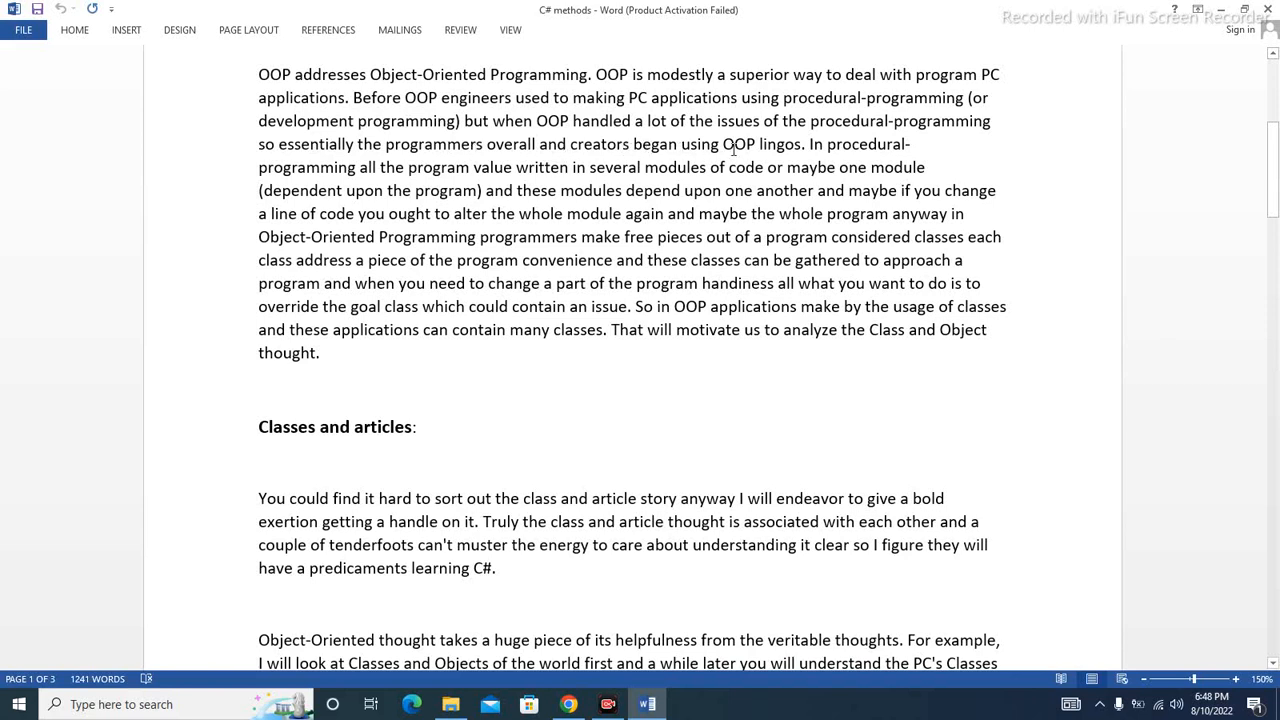
scroll(down, 3)
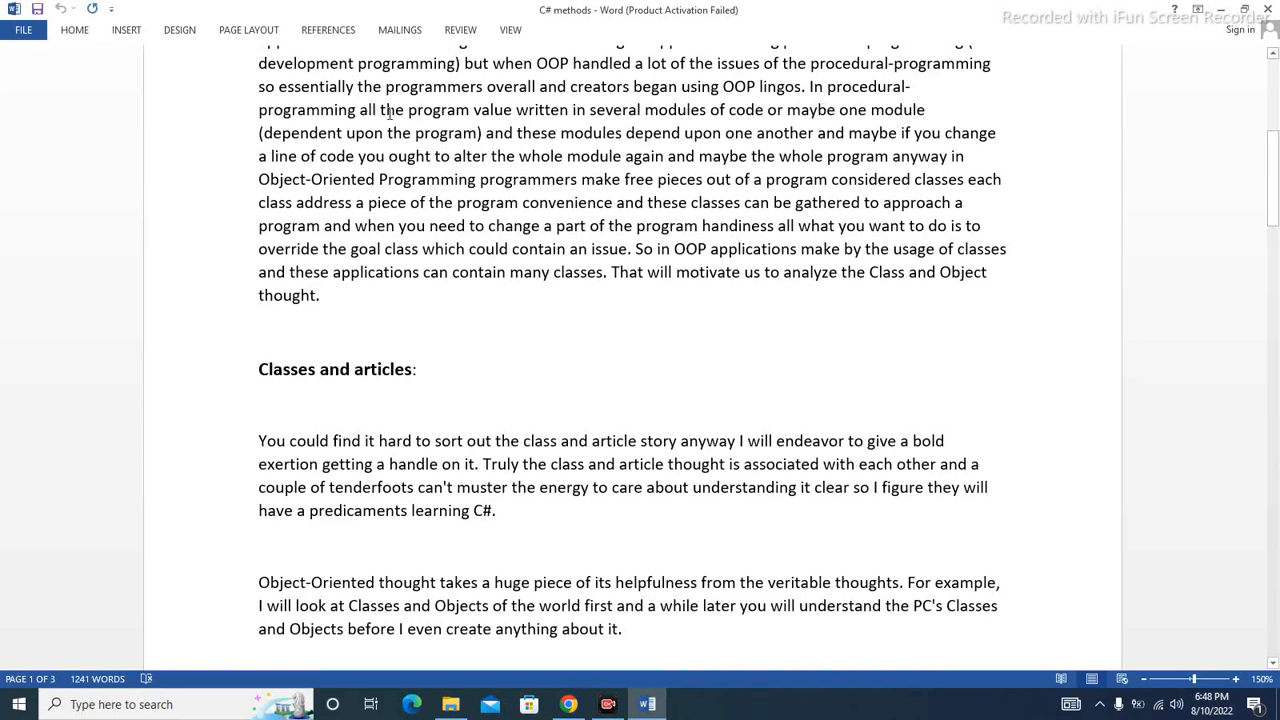
mouse_move(523, 109)
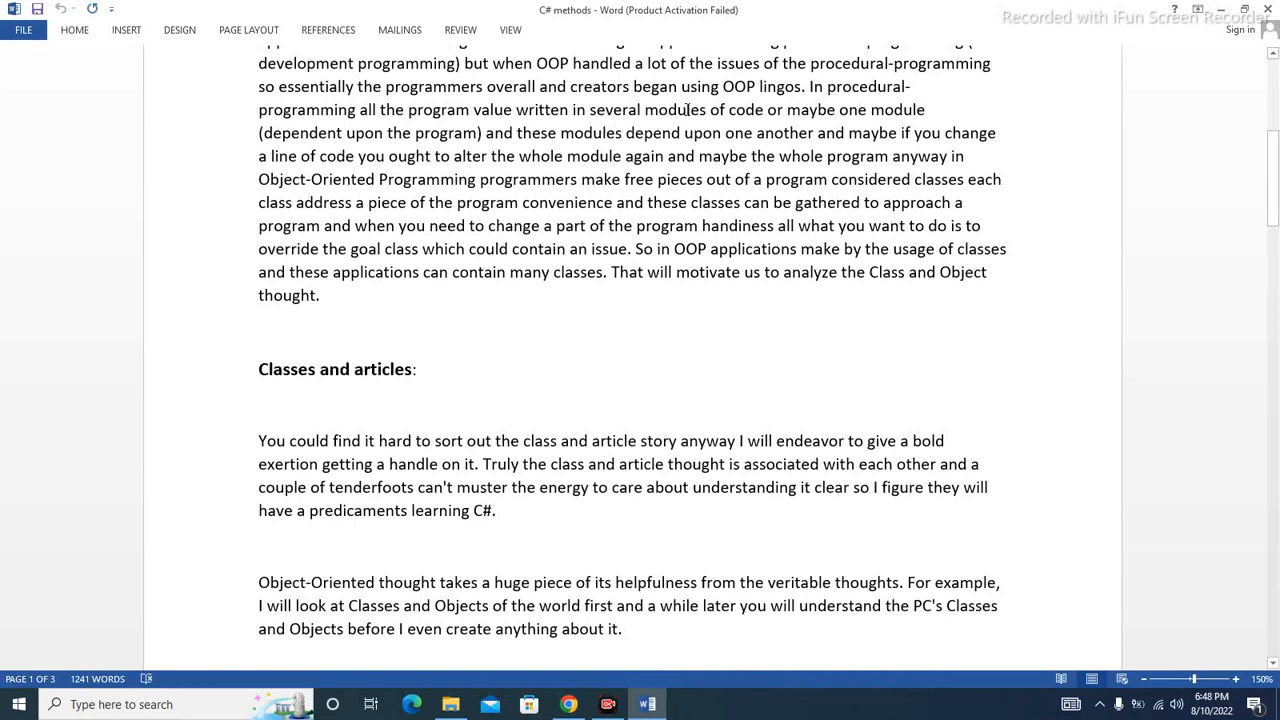
mouse_move(388, 120)
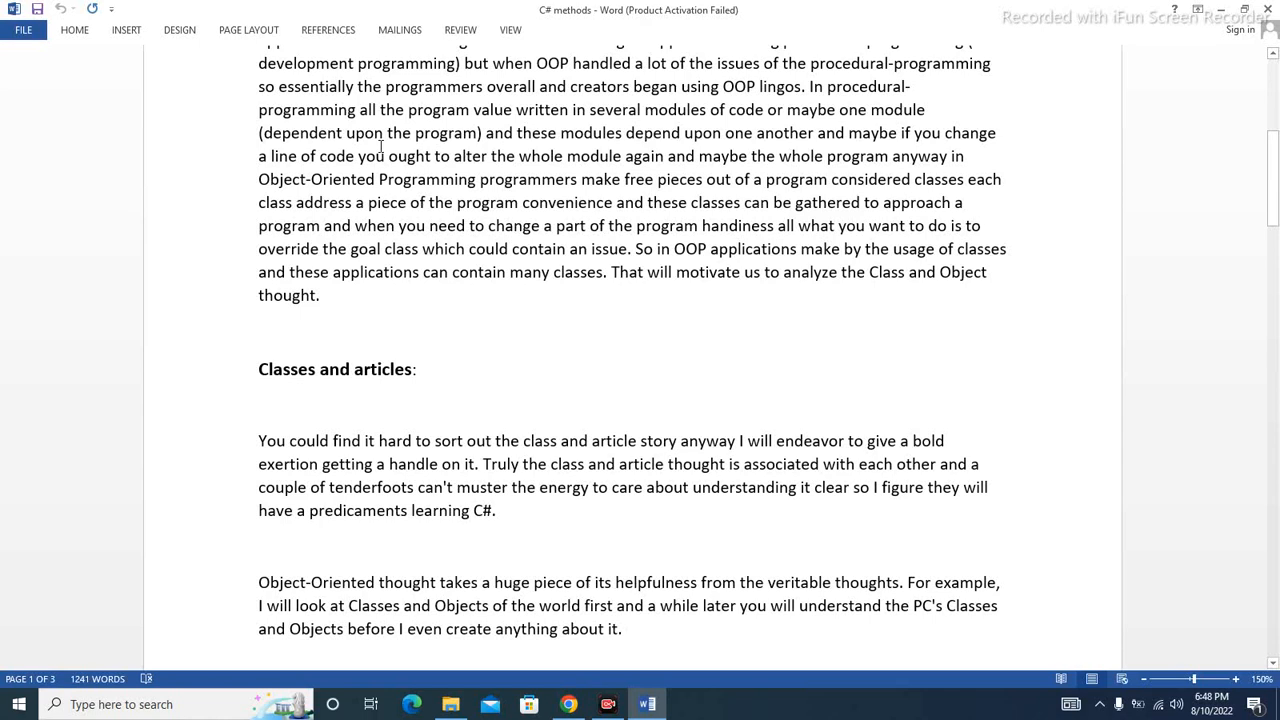
mouse_move(655, 141)
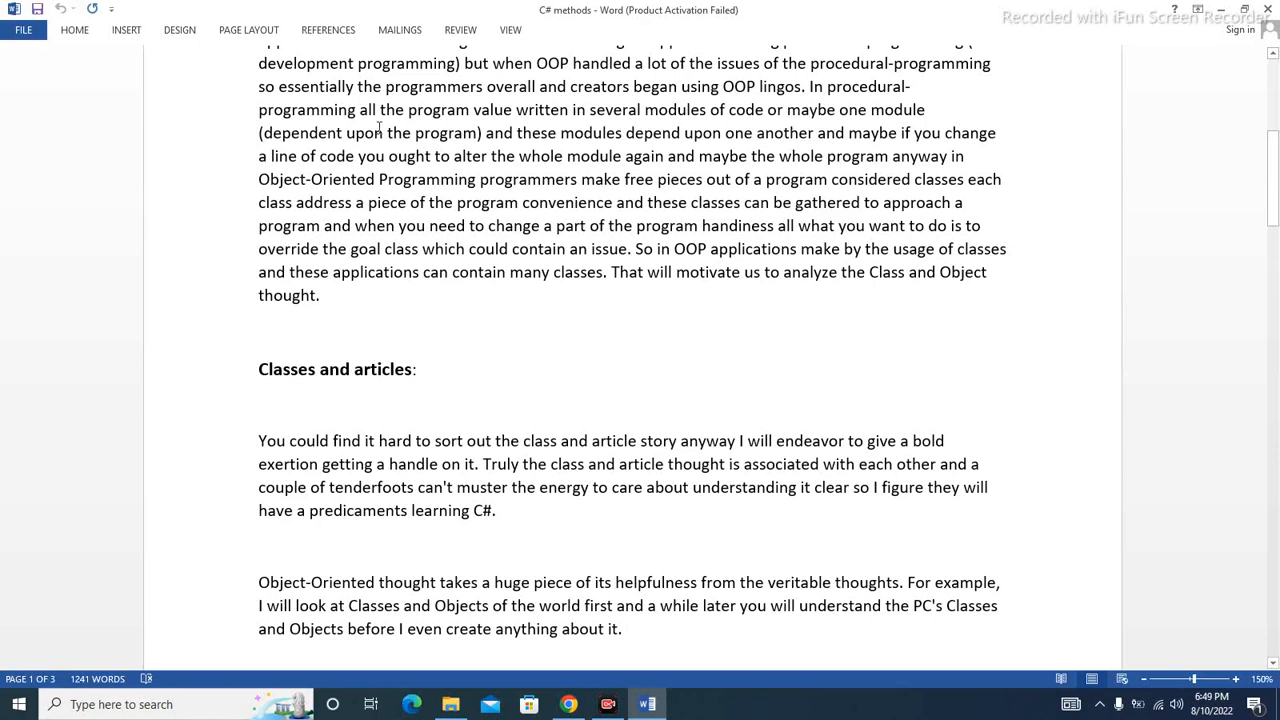
mouse_move(362, 155)
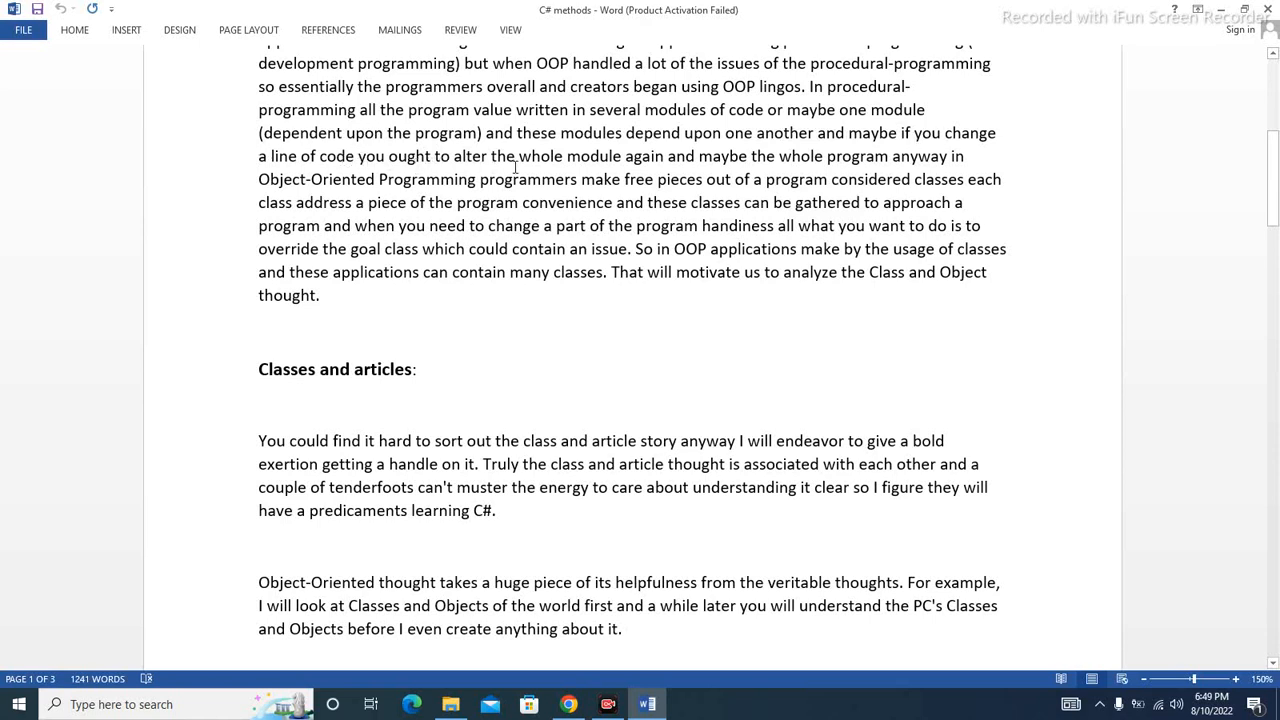
mouse_move(682, 166)
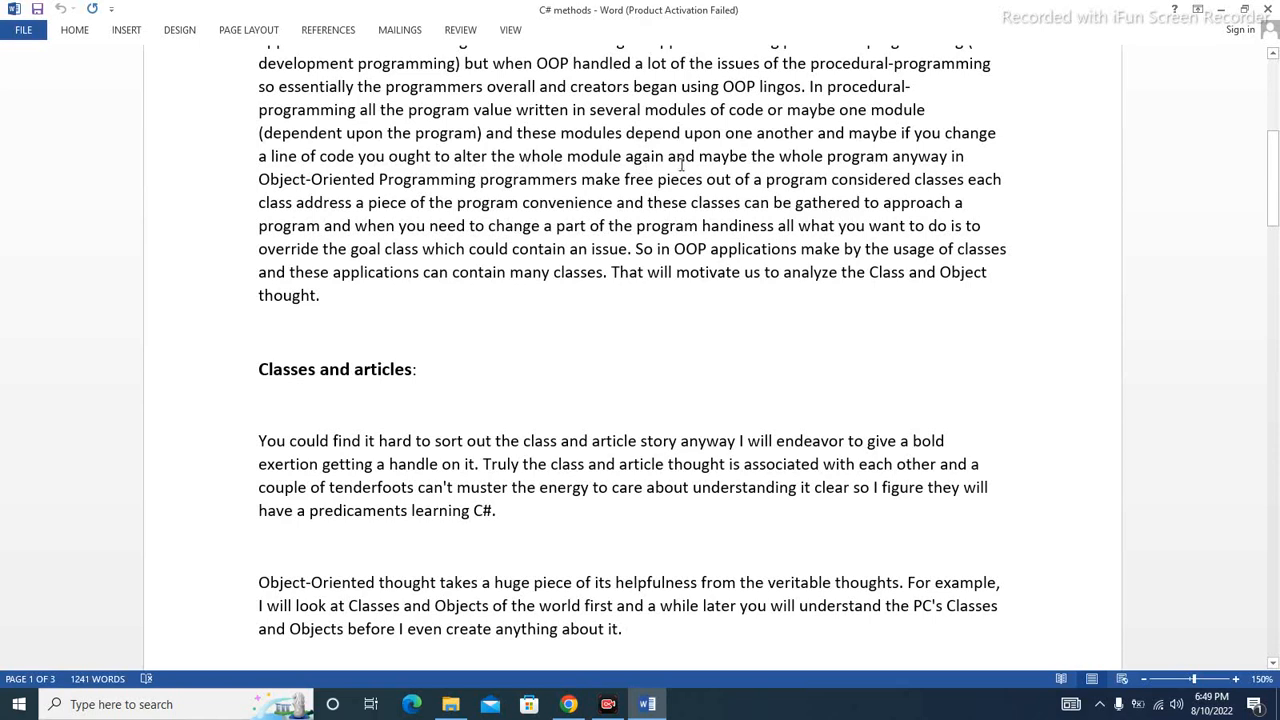
mouse_move(929, 160)
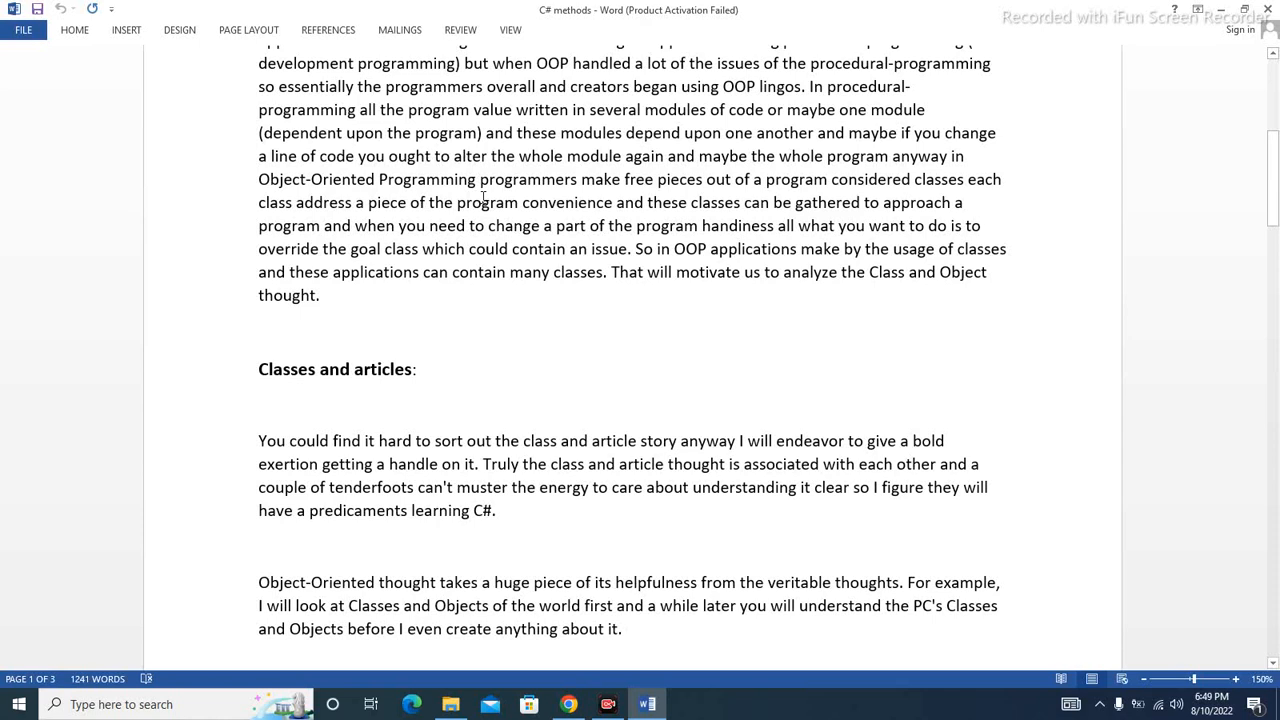
mouse_move(632, 186)
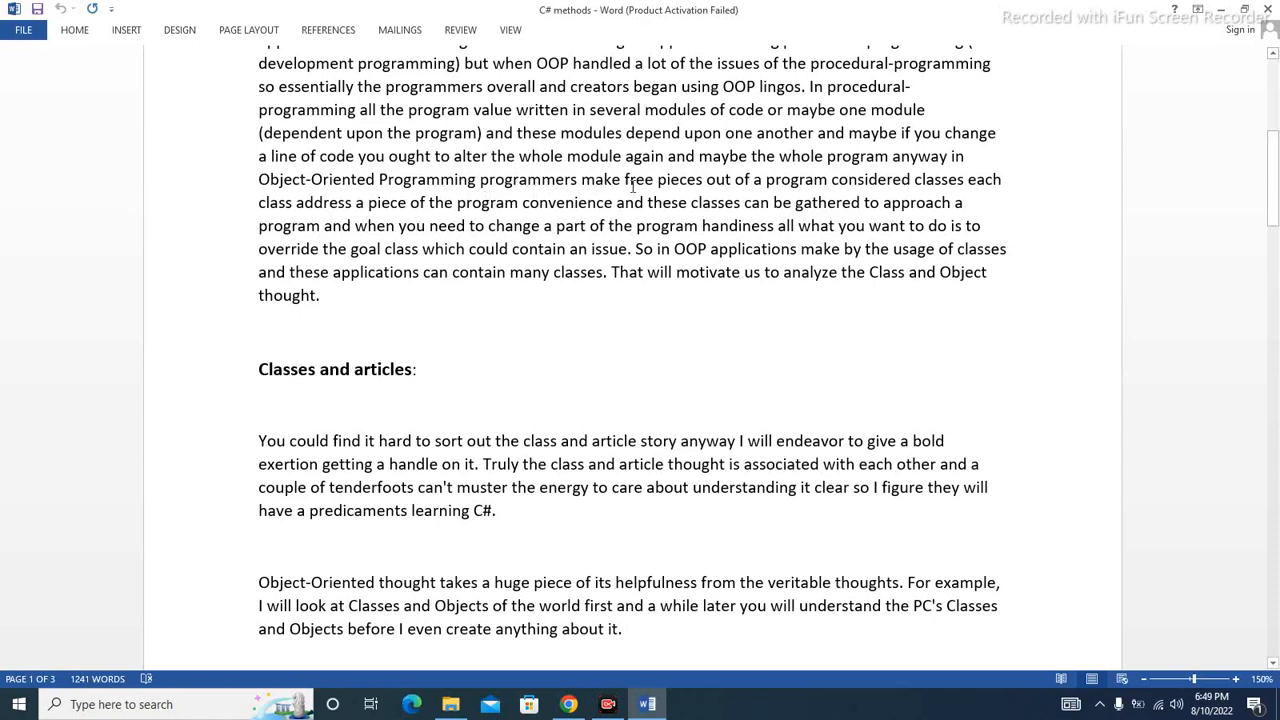
mouse_move(830, 178)
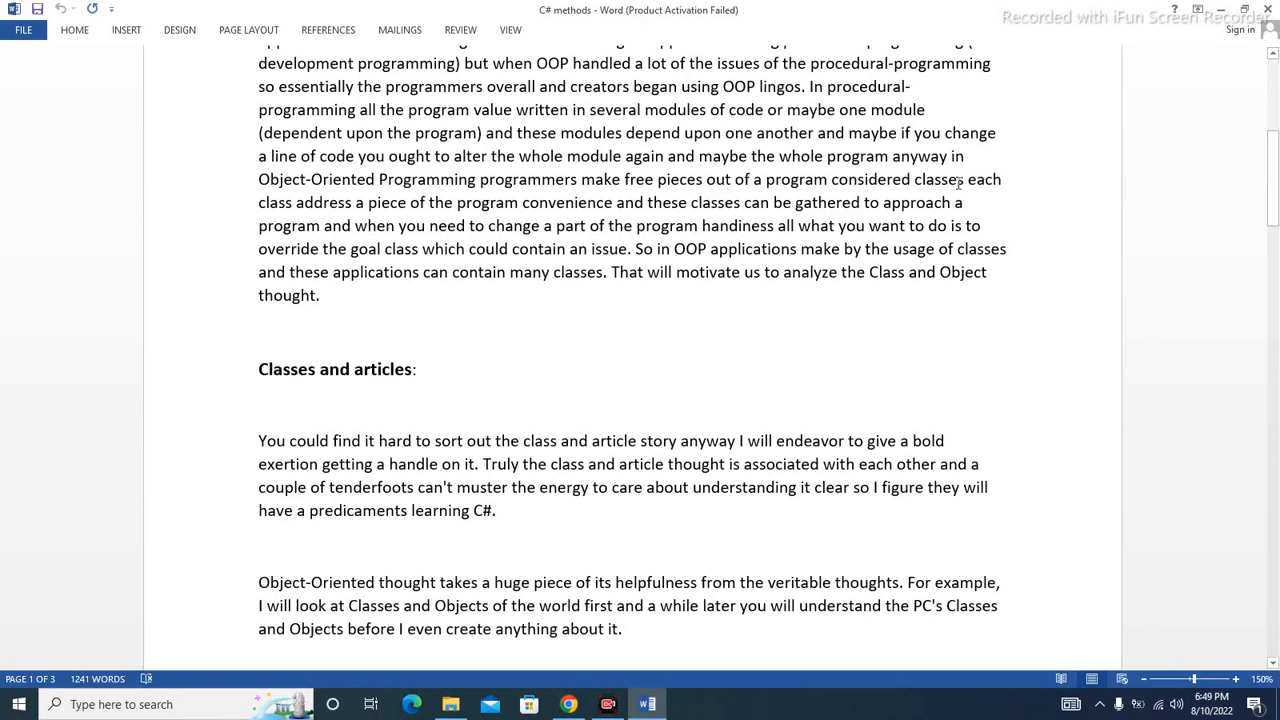
mouse_move(342, 213)
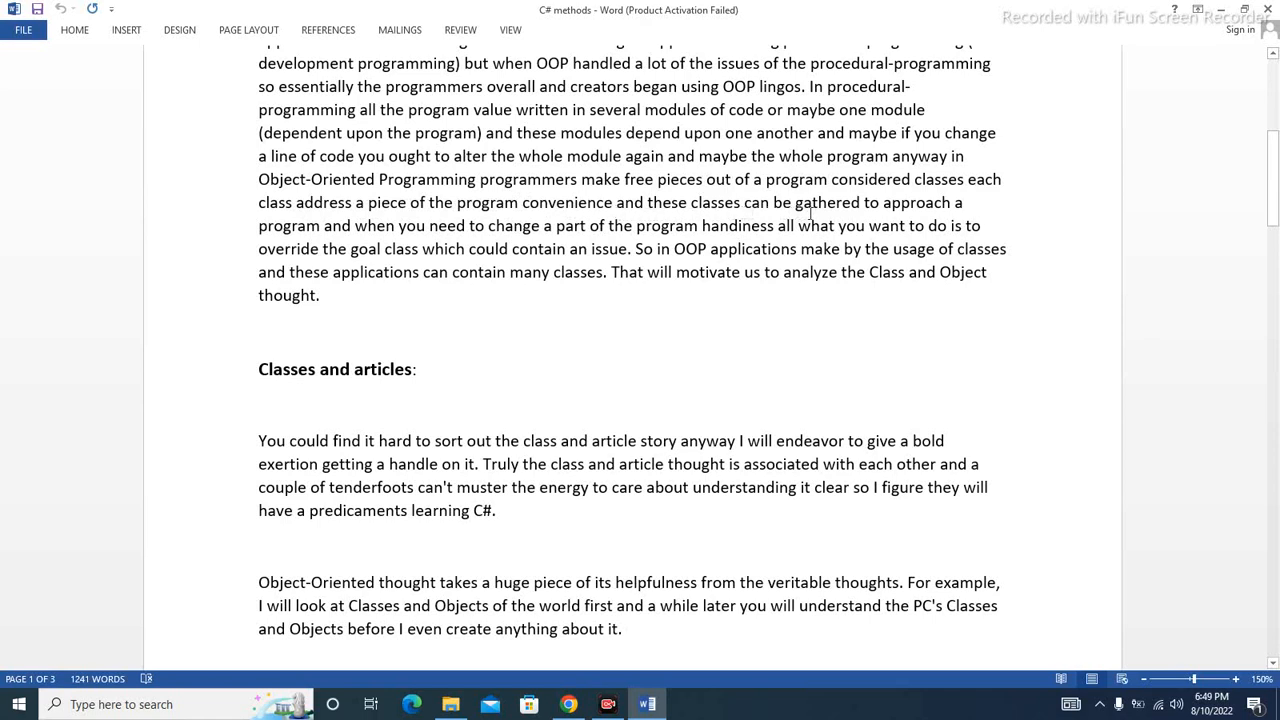
mouse_move(862, 211)
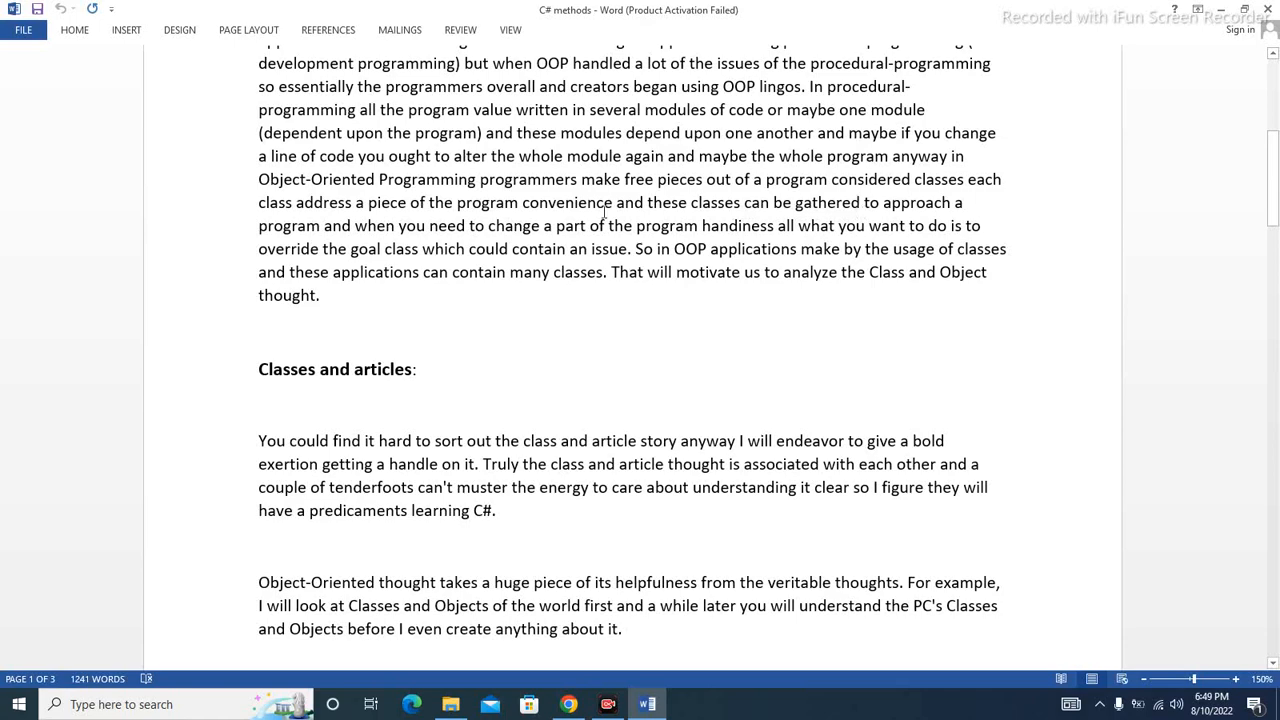
scroll(down, 3)
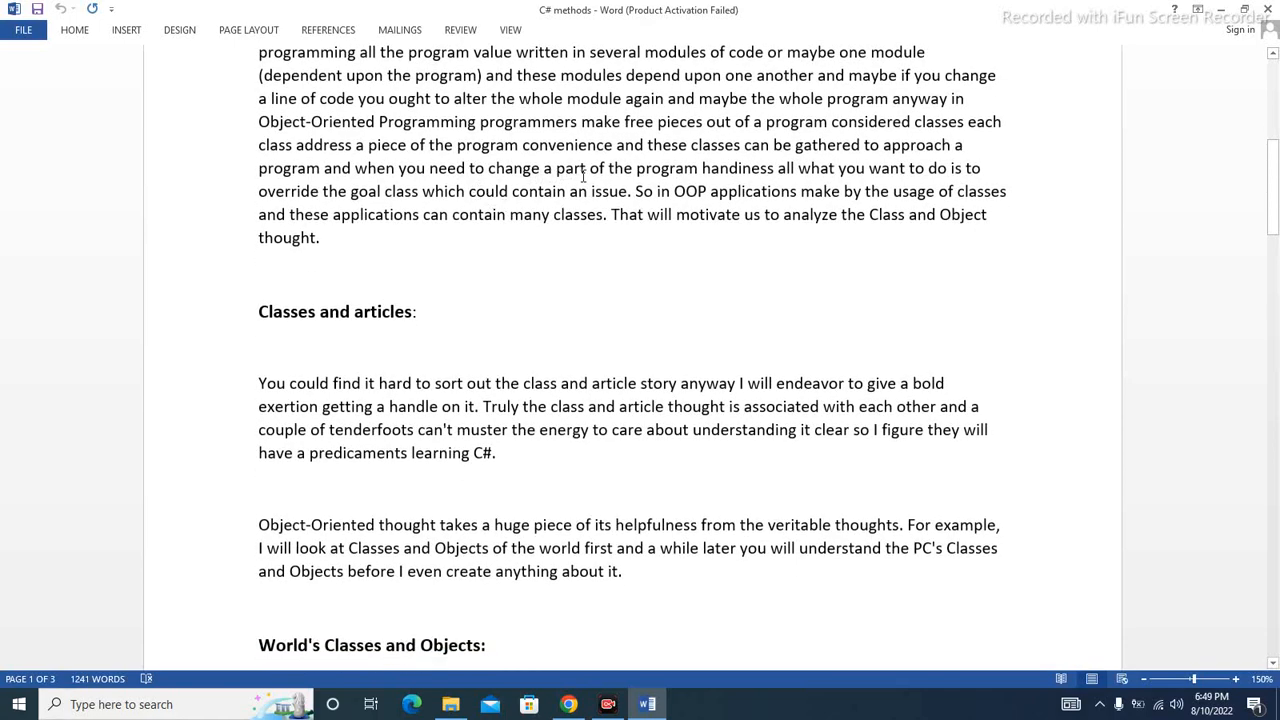
mouse_move(758, 176)
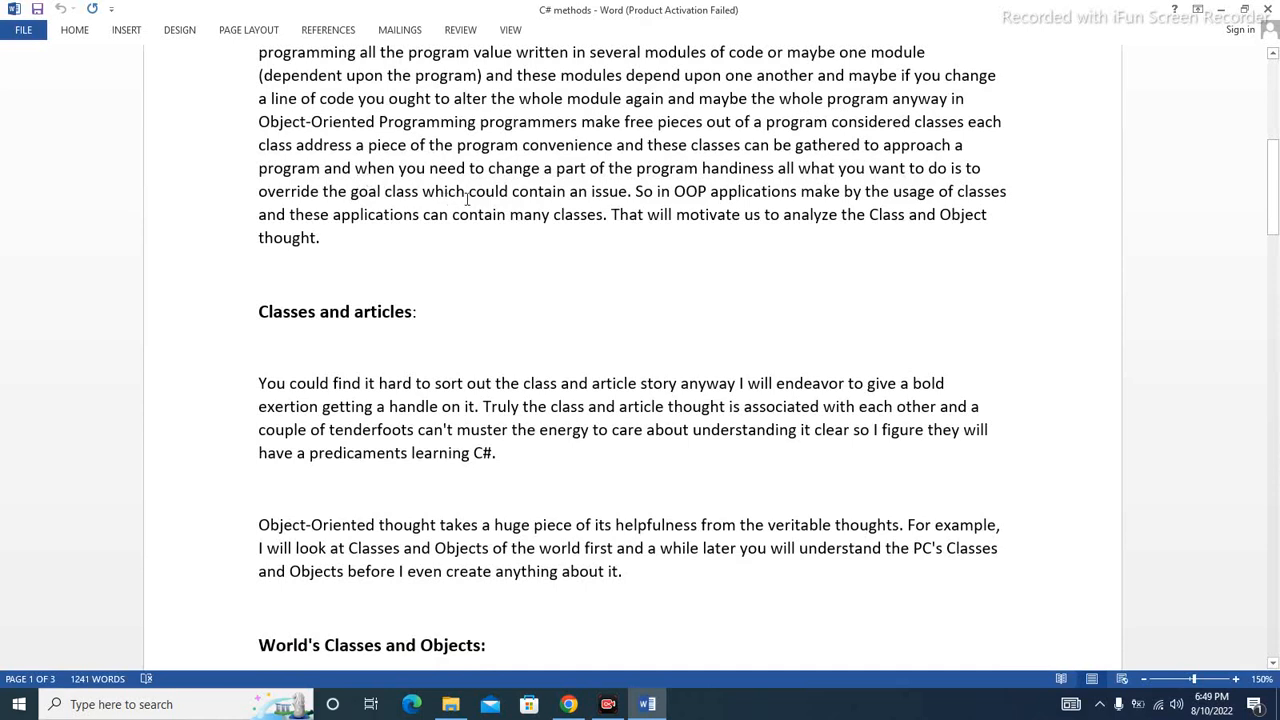
mouse_move(618, 191)
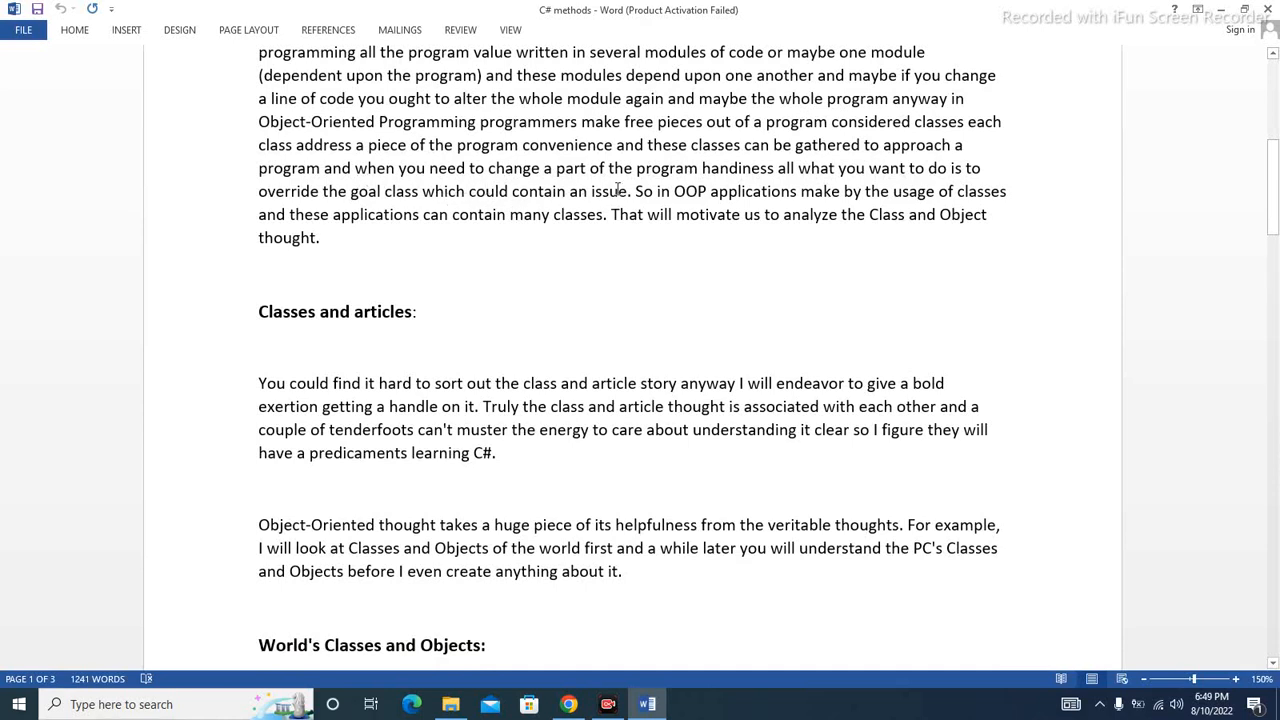
mouse_move(802, 197)
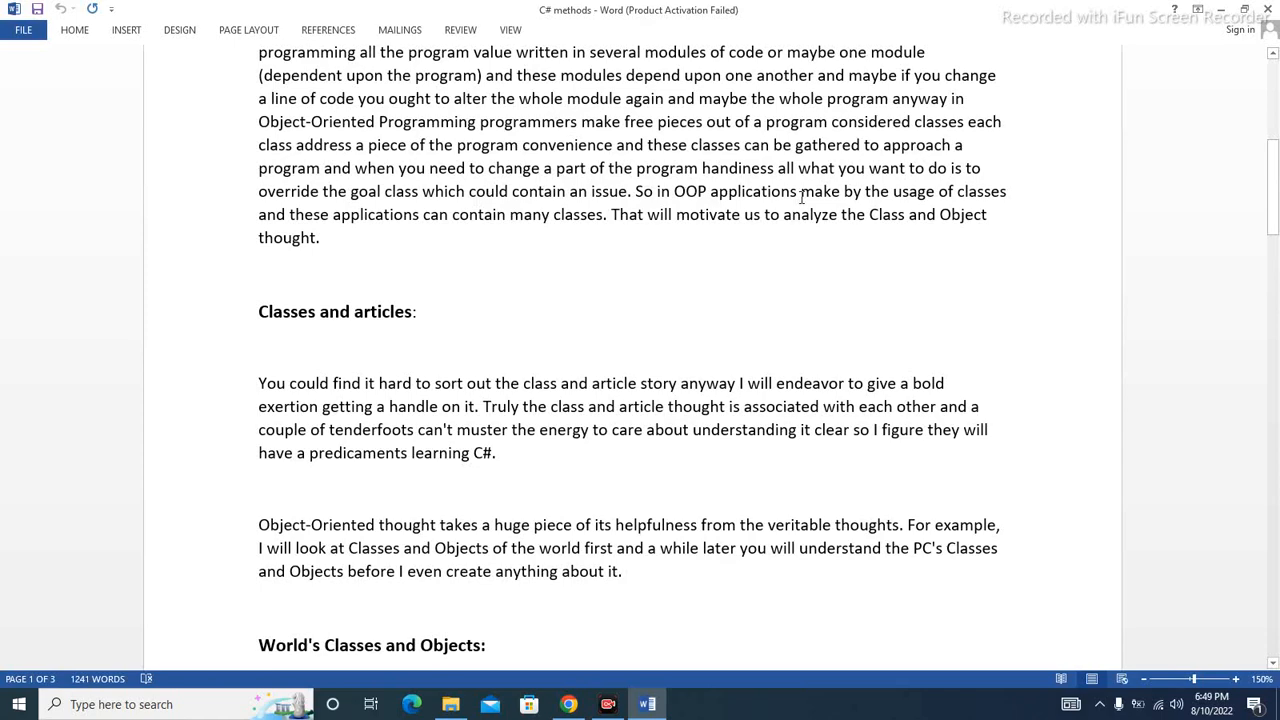
mouse_move(947, 196)
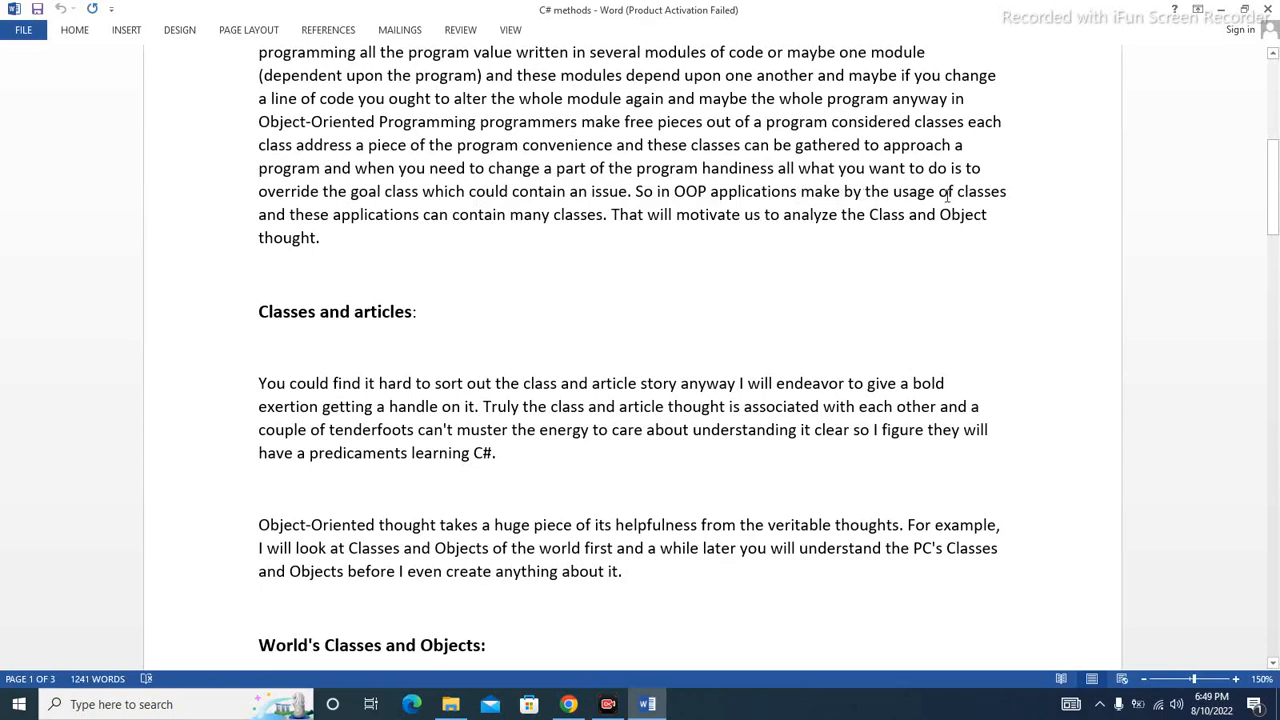
scroll(down, 3)
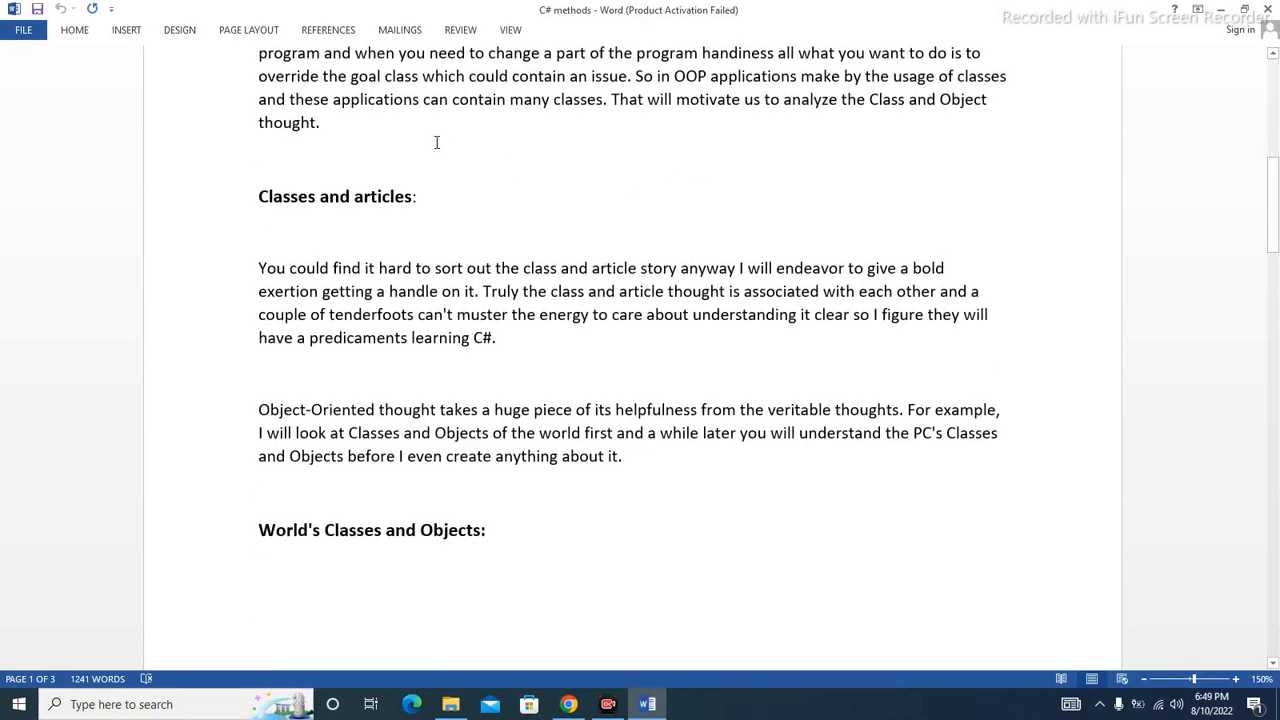
mouse_move(558, 108)
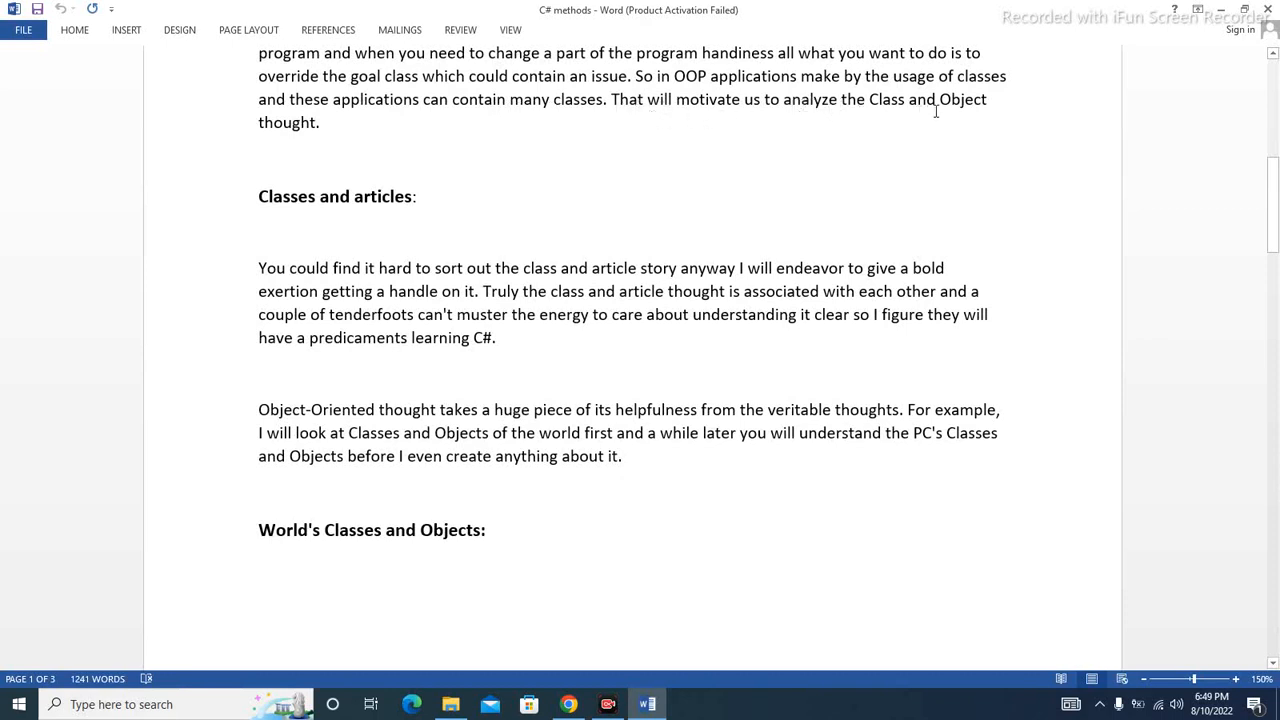
scroll(down, 3)
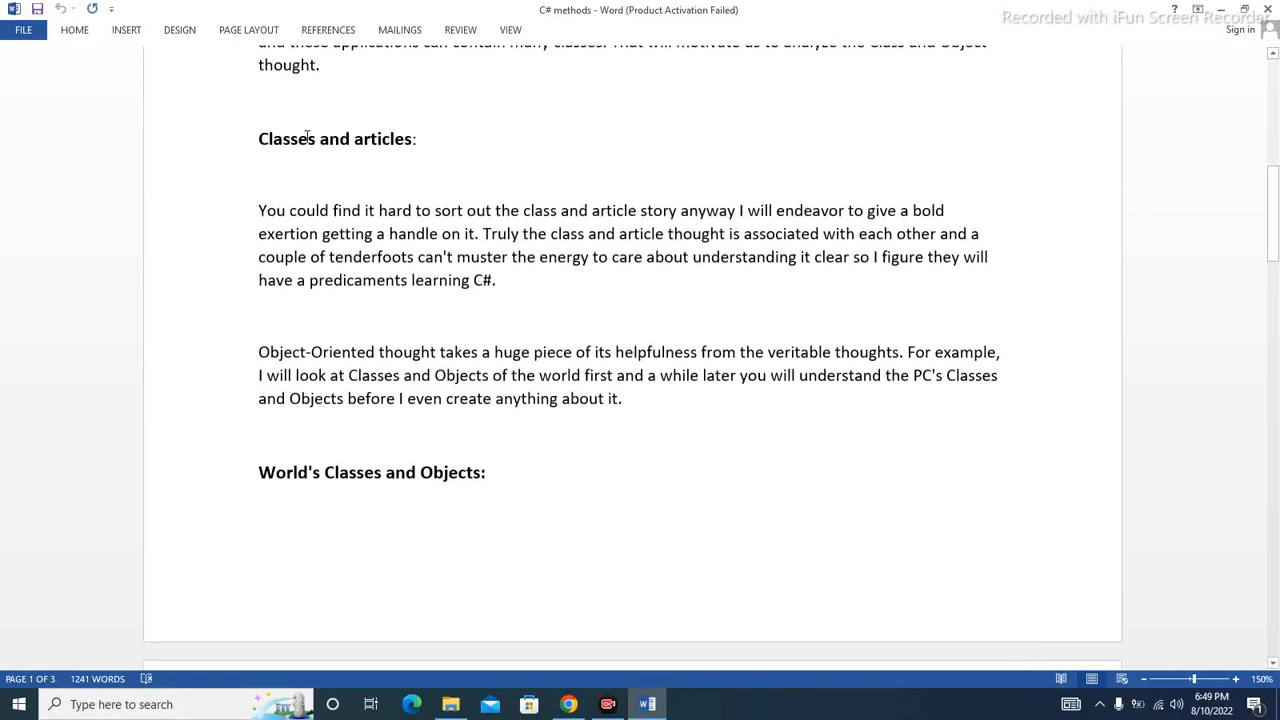